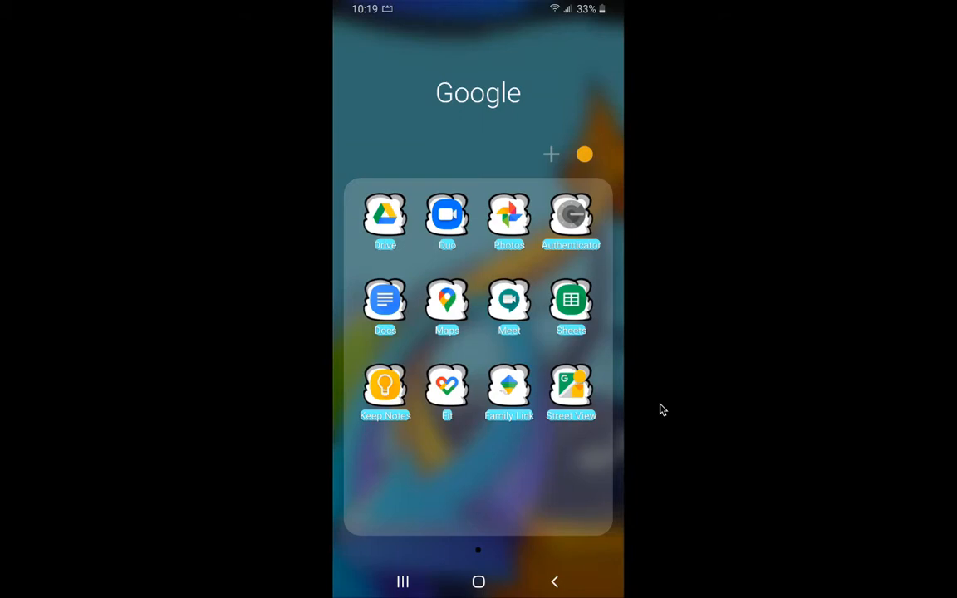
Launch Google Drive and bring up the Create new options from My Drive.
left_click(385, 214)
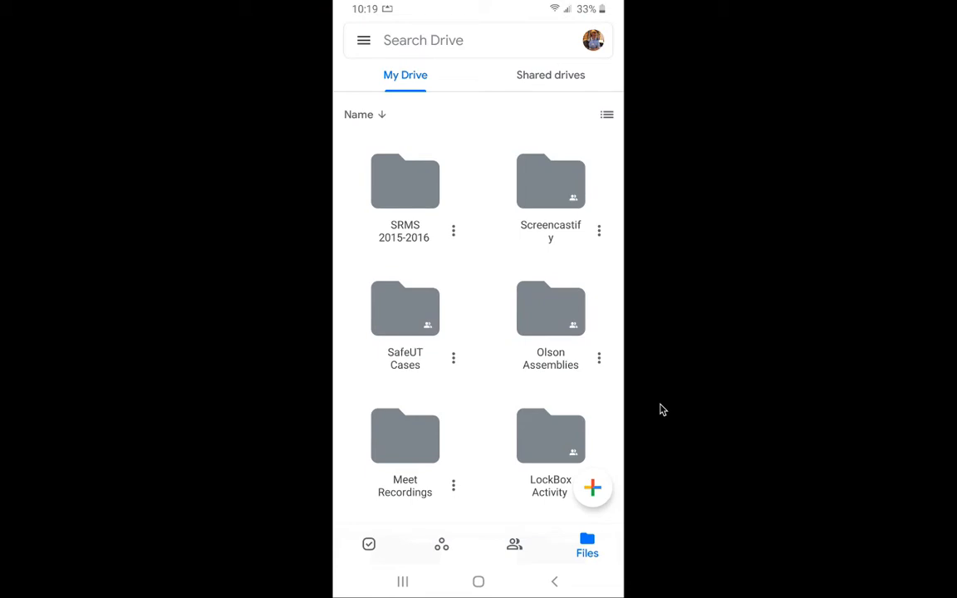
left_click(592, 488)
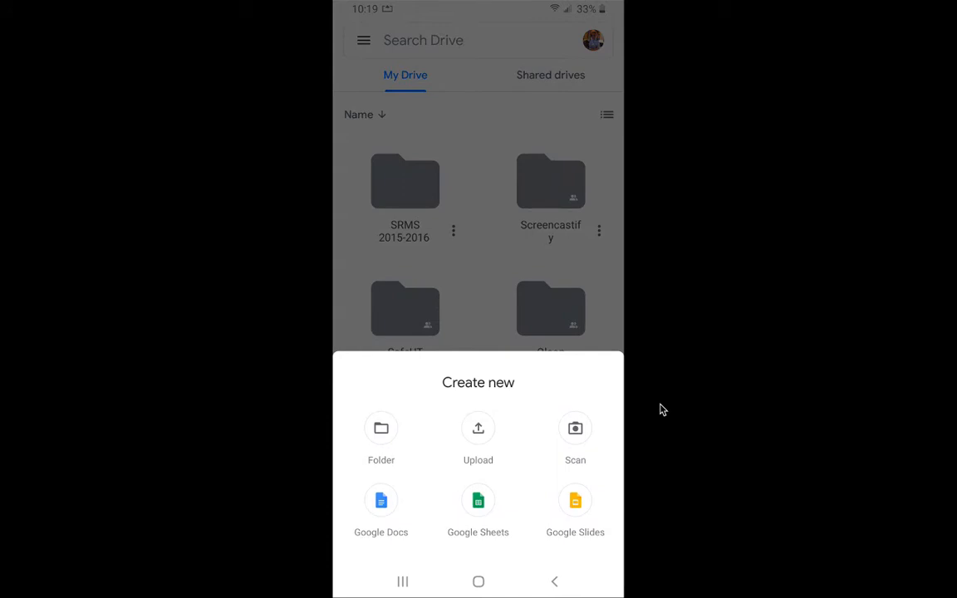
Start the Drive scanner and capture the book page as a one-page PDF.
left_click(575, 429)
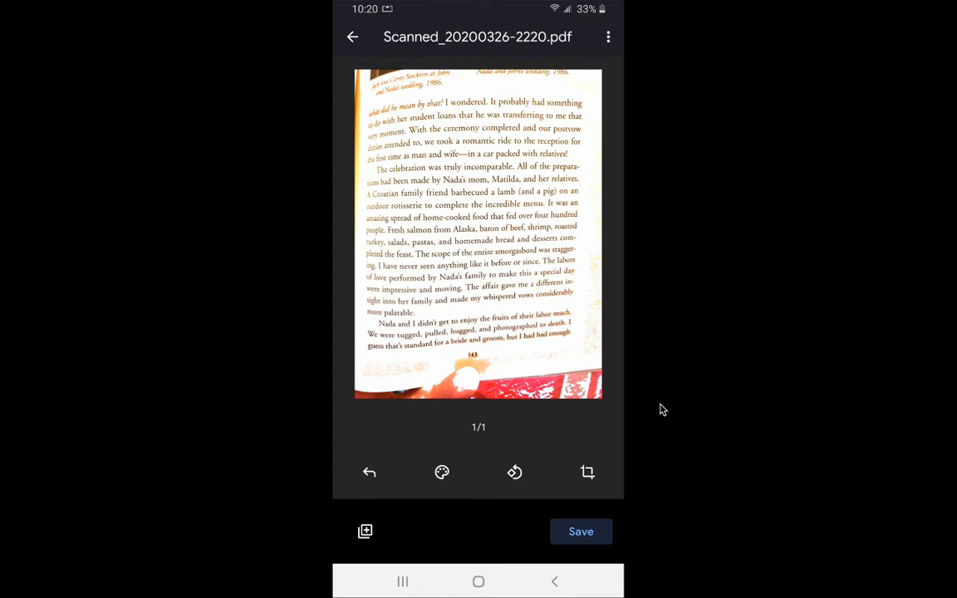
Rename the scan to 'Assisted scan for YouTube video' and confirm.
left_click(608, 37)
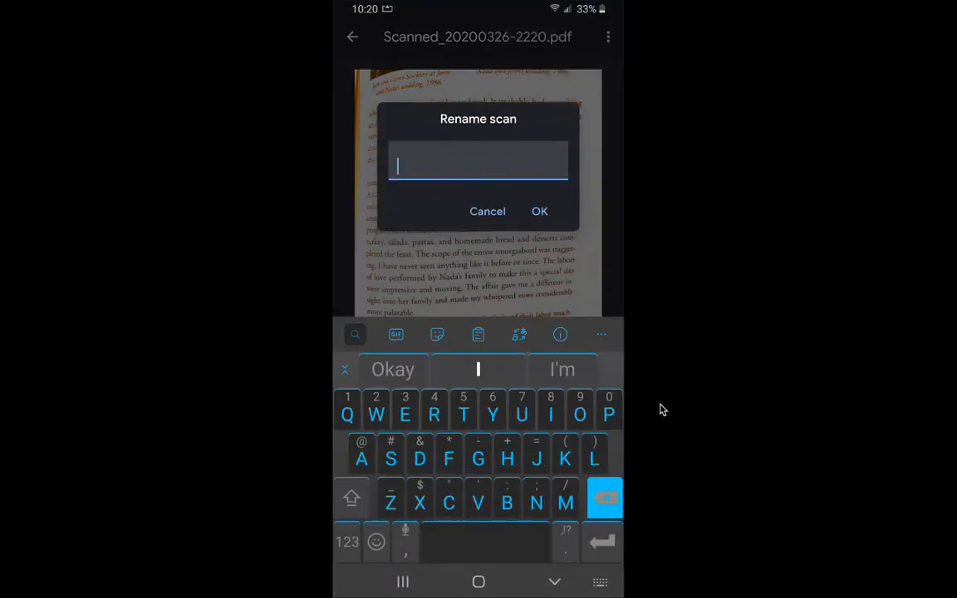
type("Assisted scan")
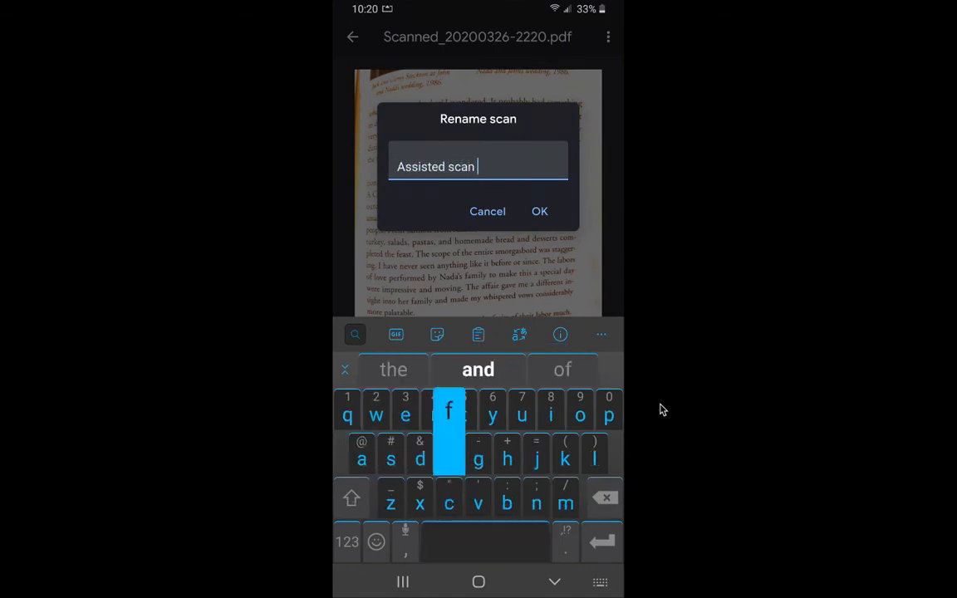
type("for YouTube")
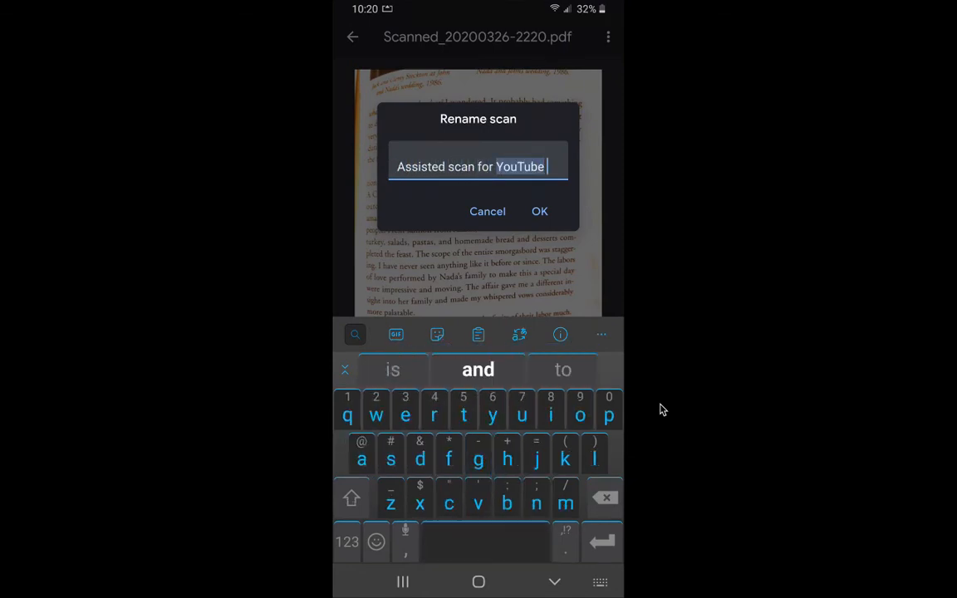
type("video")
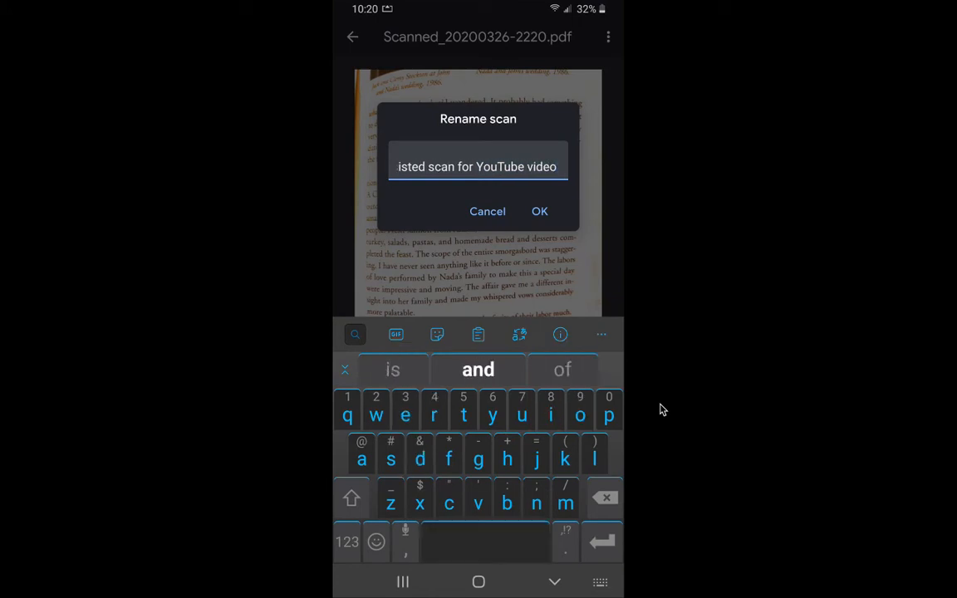
left_click(538, 211)
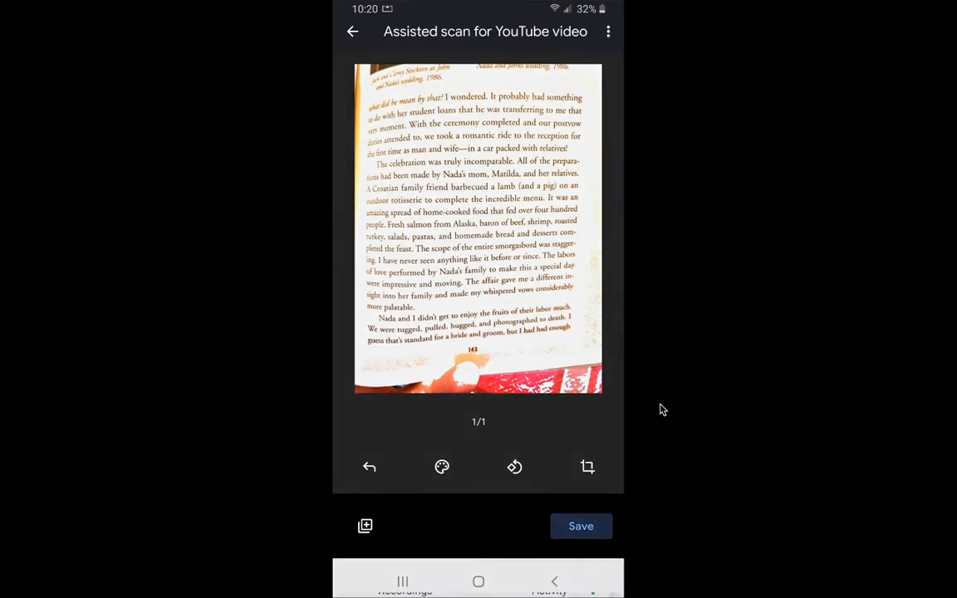
Create a new 'Photo scans' folder and select it as the scan's destination.
left_click(582, 525)
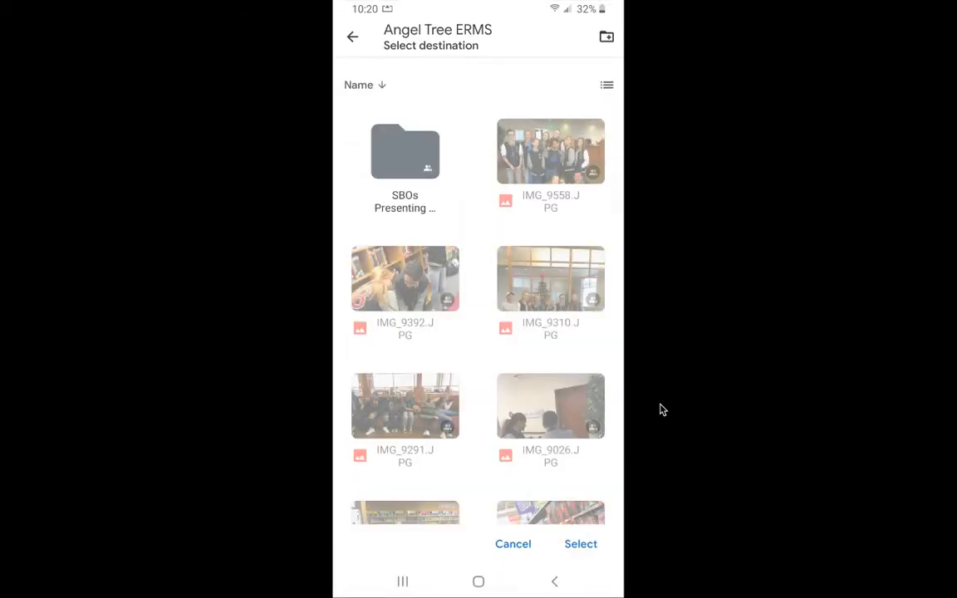
left_click(606, 37)
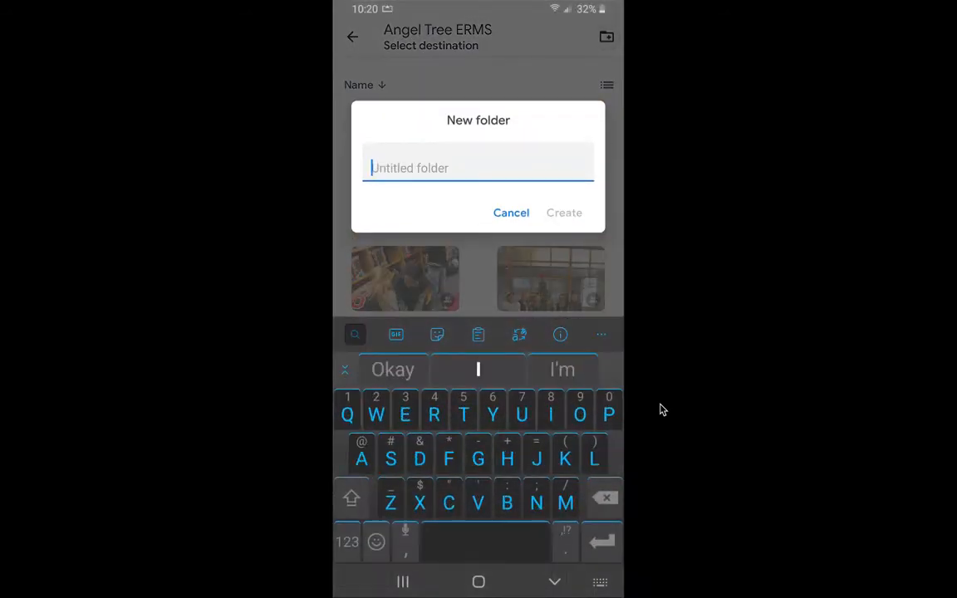
type("P")
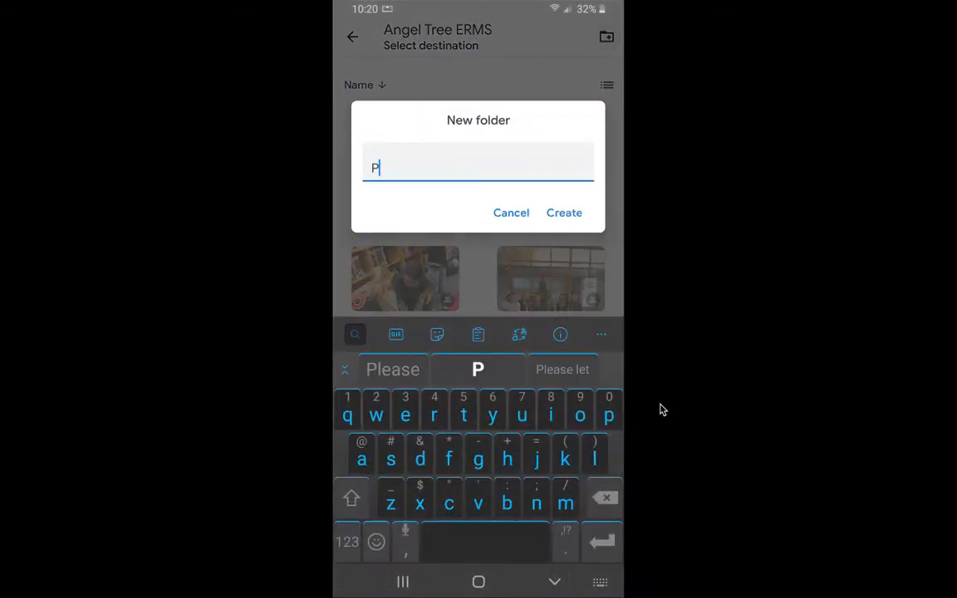
type("hoto scan")
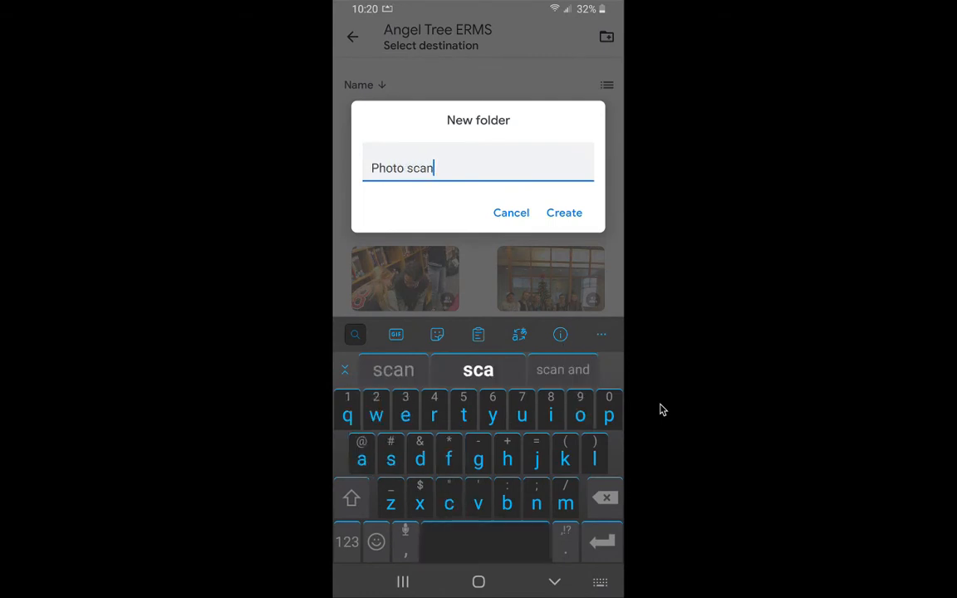
left_click(565, 212)
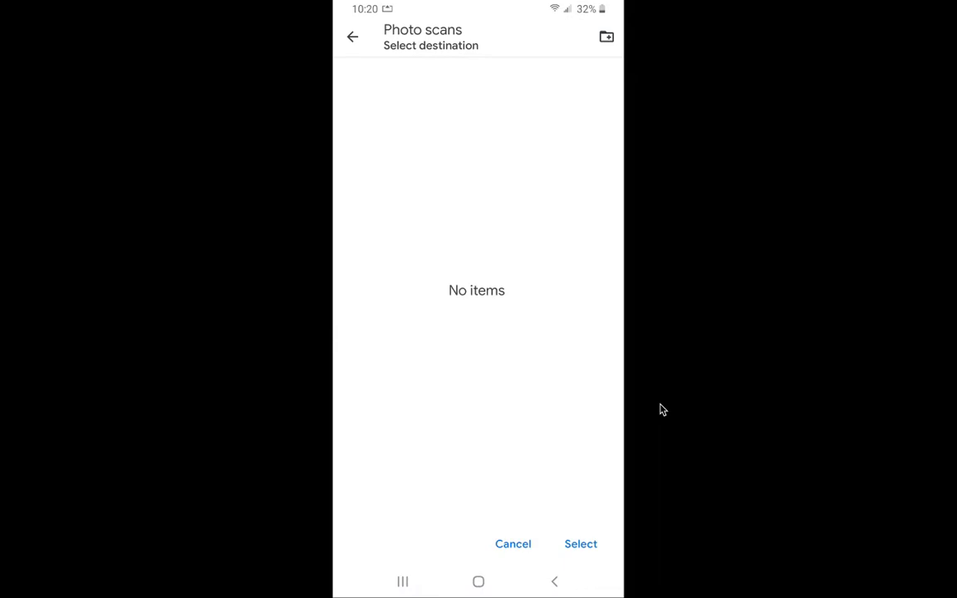
left_click(581, 545)
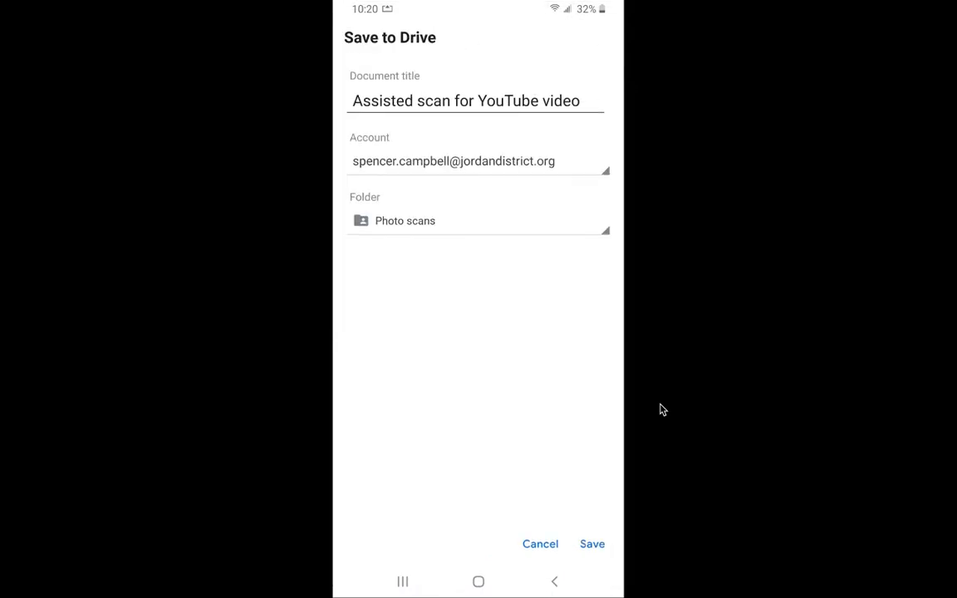
Save the 'Assisted scan for YouTube video' PDF into Photo scans.
left_click(592, 545)
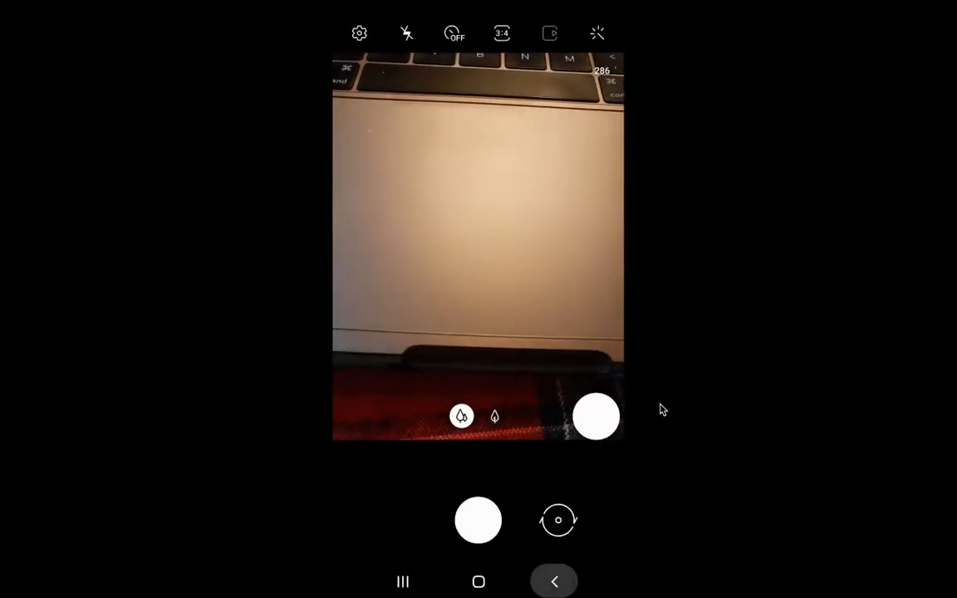
From home, start a Keep image note using the book page photo from the phone.
left_click(555, 581)
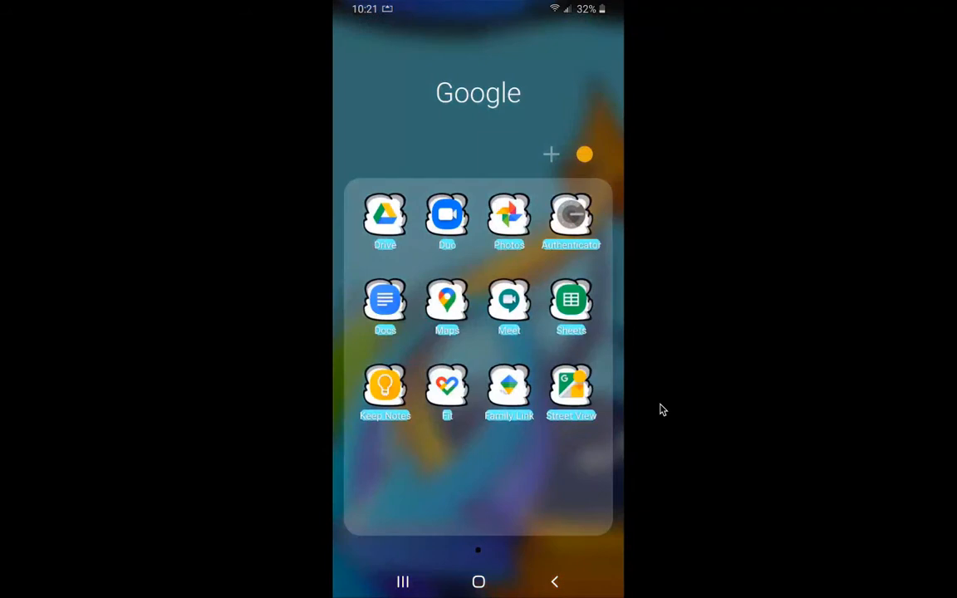
left_click(386, 382)
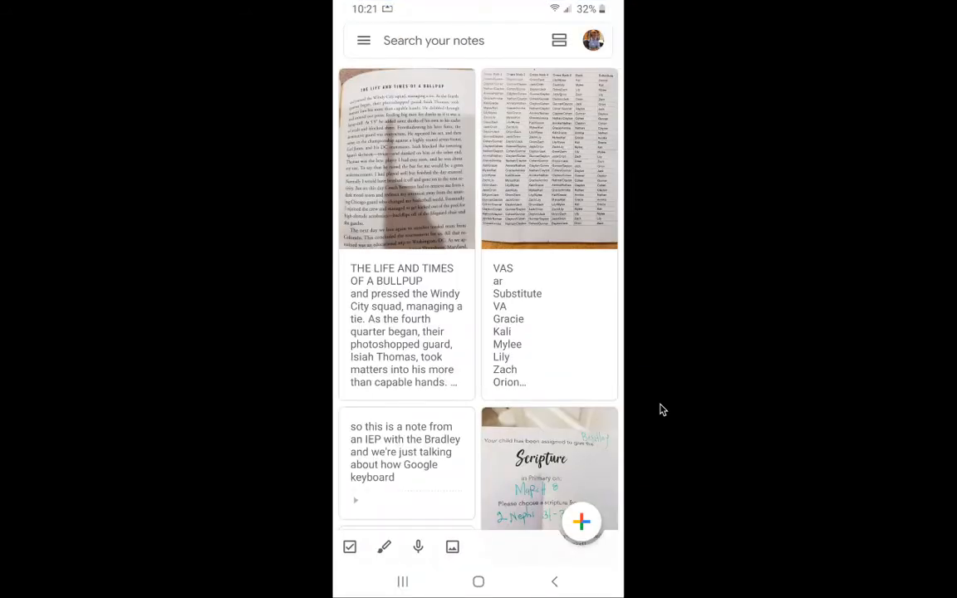
left_click(582, 521)
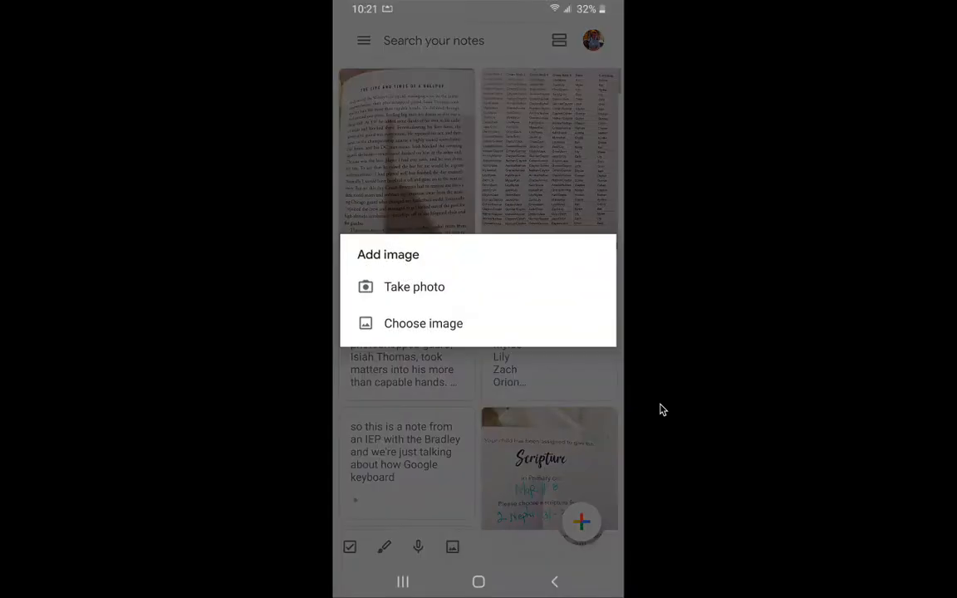
left_click(422, 322)
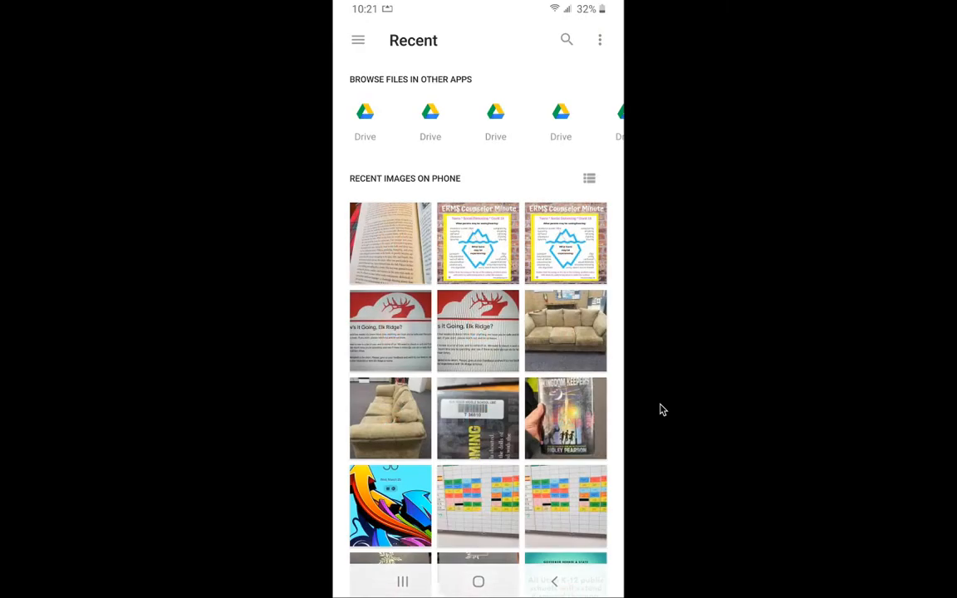
left_click(391, 243)
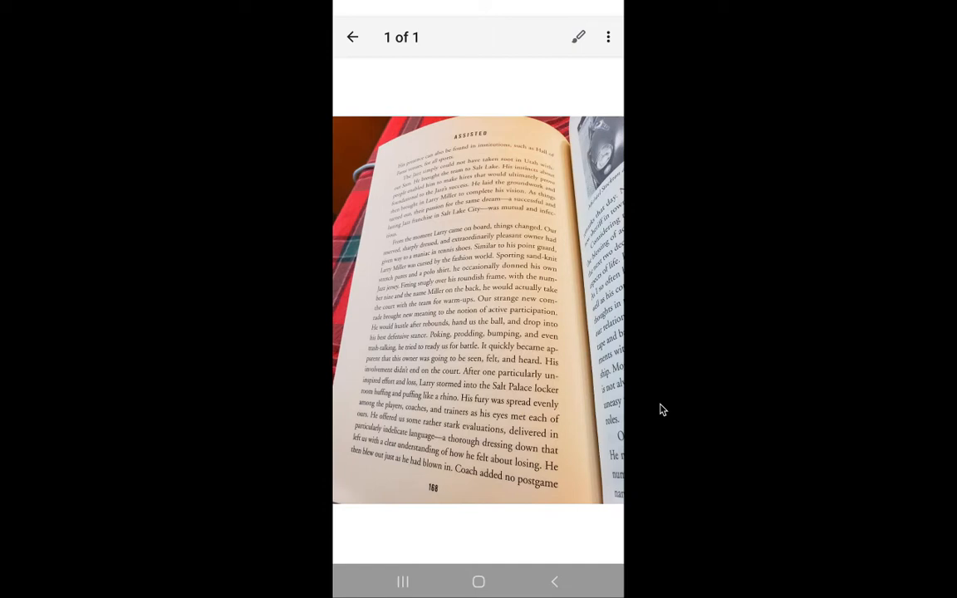
Use Grab image text to pull the book page's text into the note body.
left_click(608, 37)
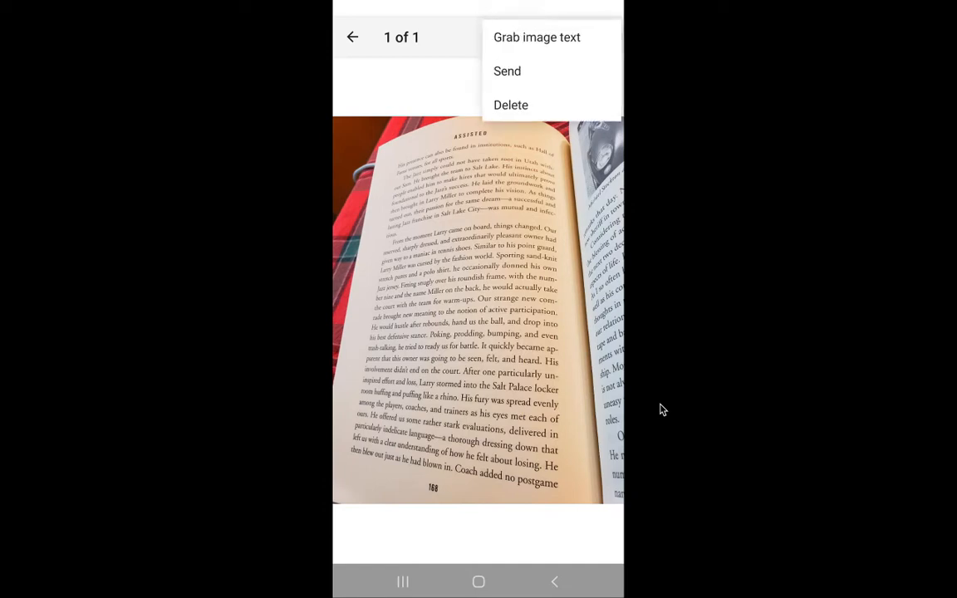
left_click(608, 37)
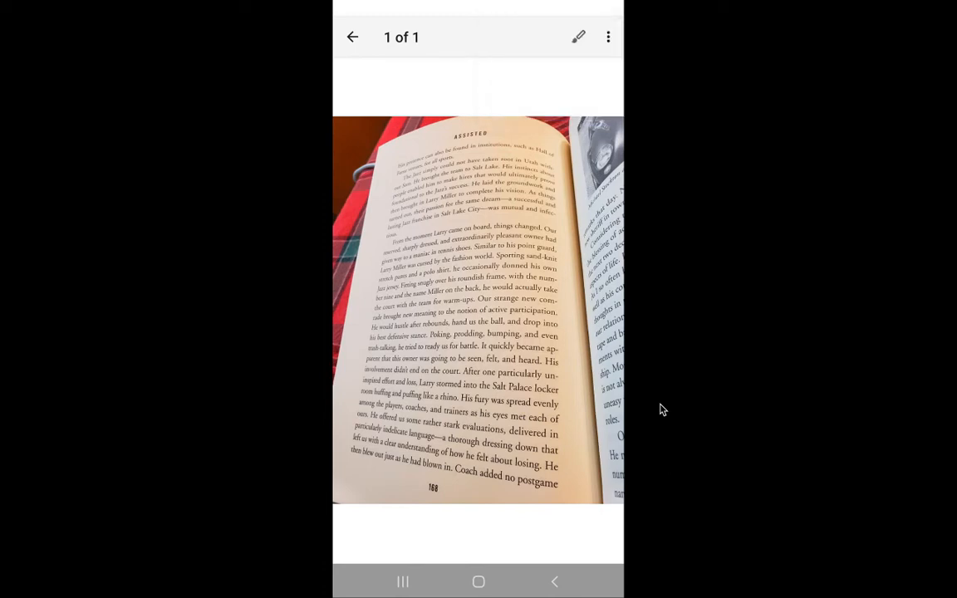
left_click(608, 37)
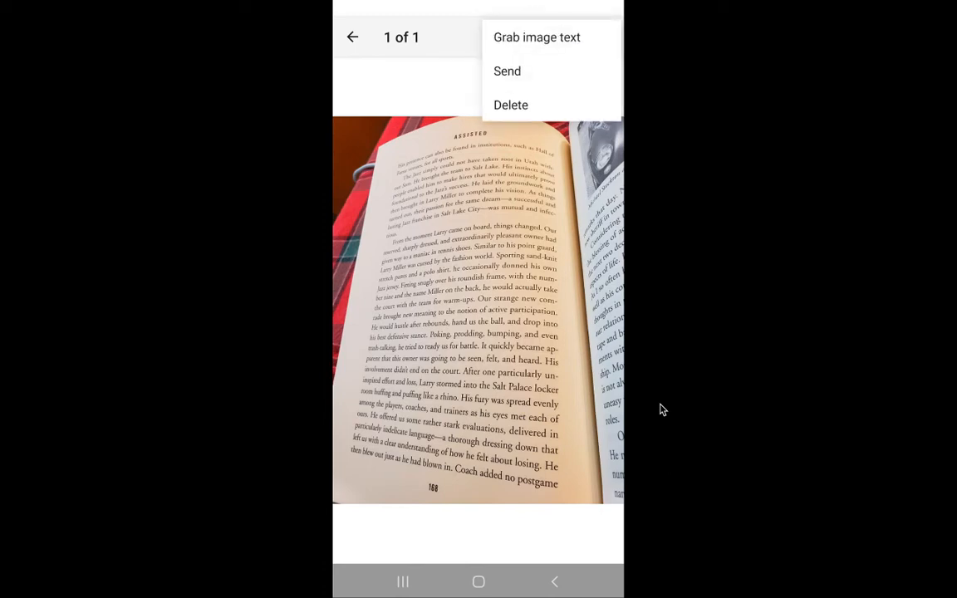
left_click(537, 37)
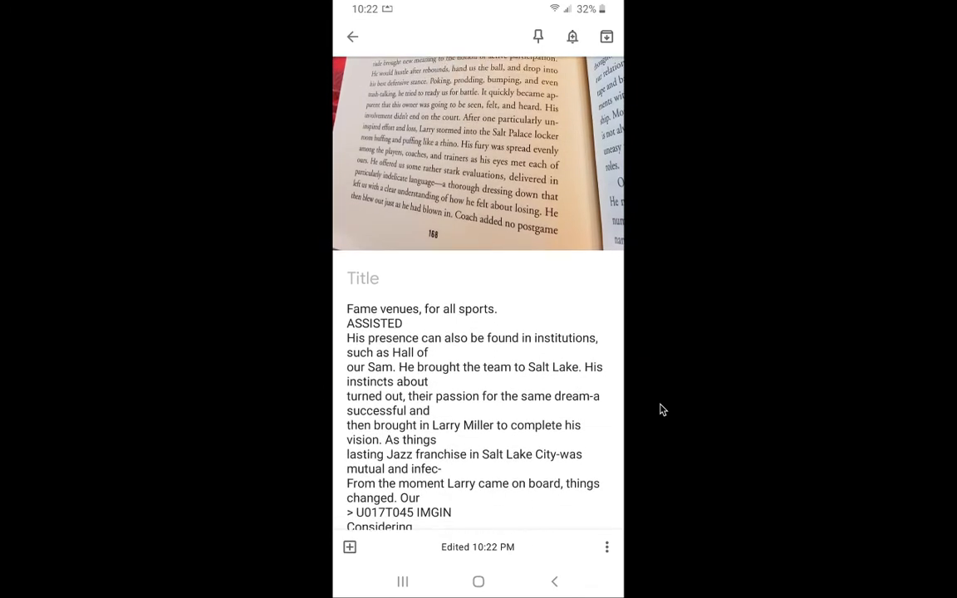
scroll("down", 3)
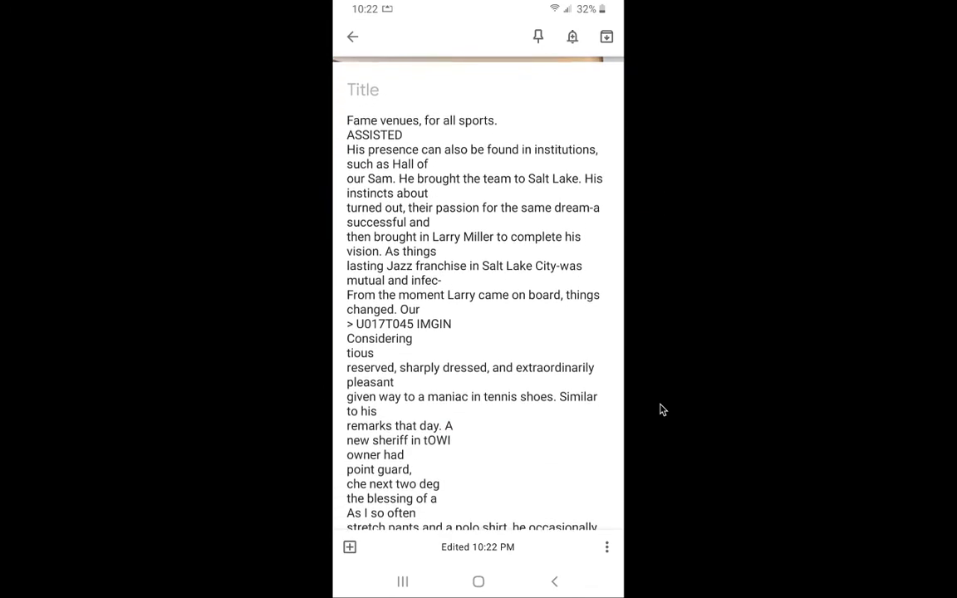
scroll("down", 3)
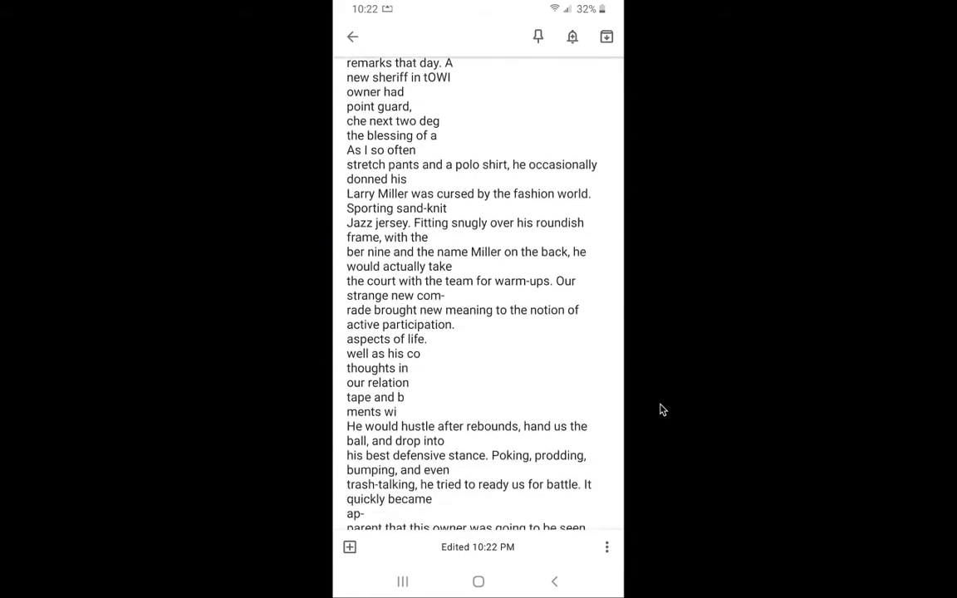
scroll("down", 3)
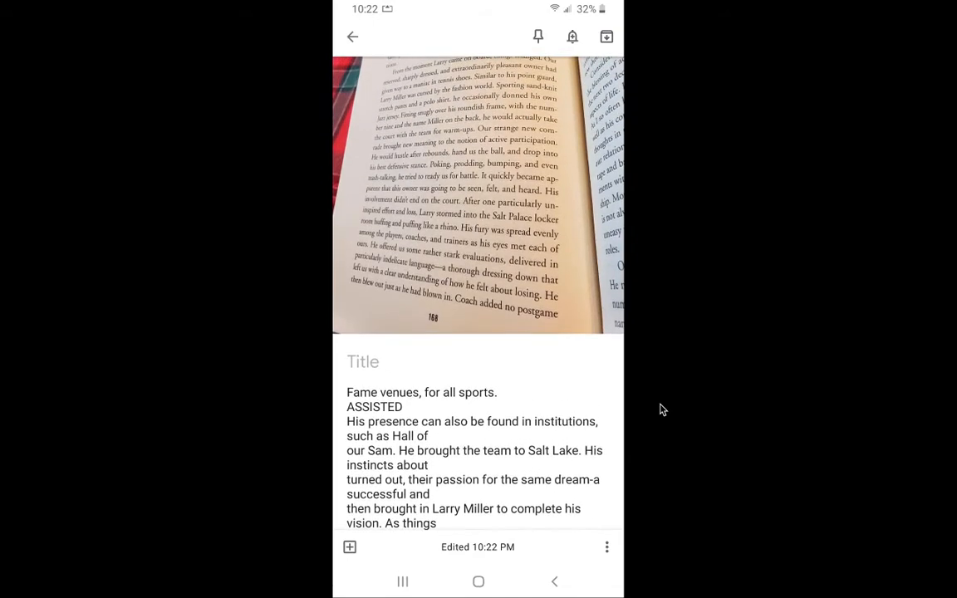
scroll("down", 3)
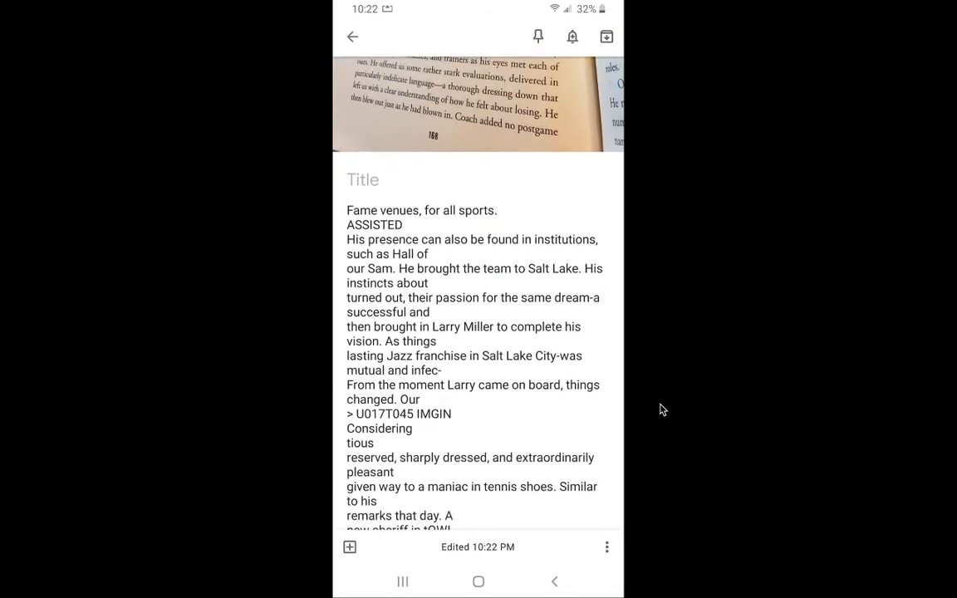
scroll("down", 3)
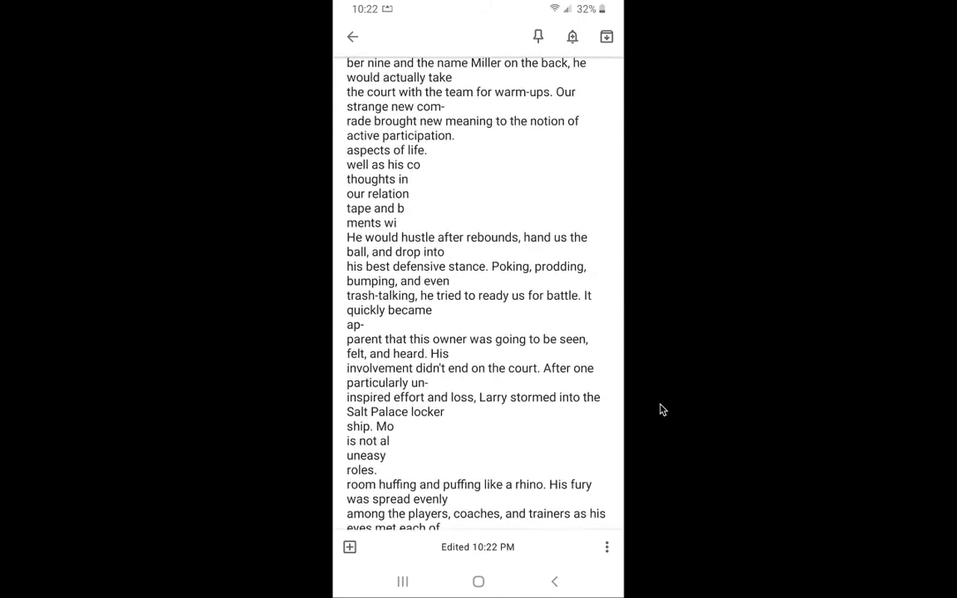